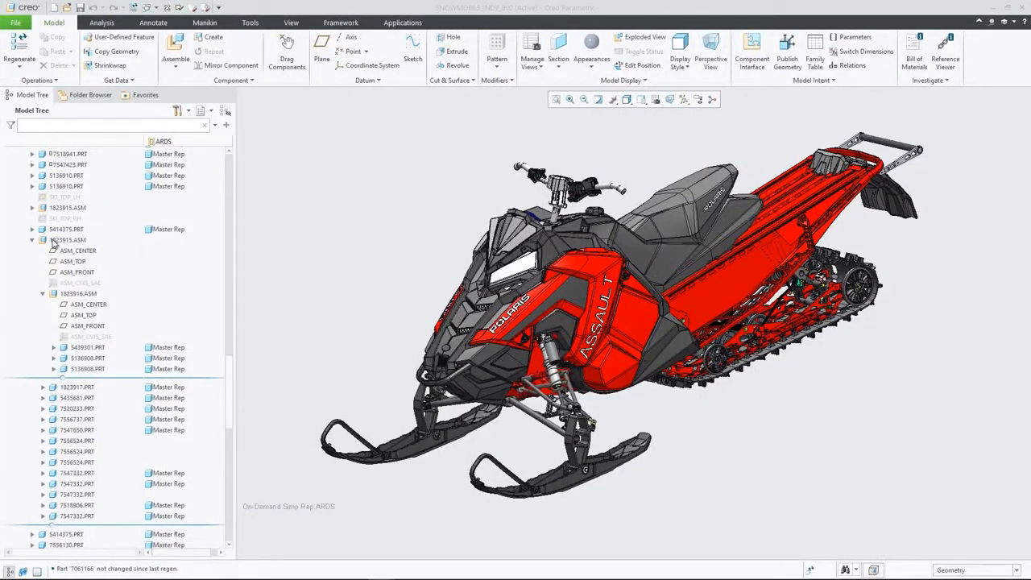
# Open the ski sub-assembly 1823915.ASM in its own window from the Model Tree.
pyautogui.click(67, 239)
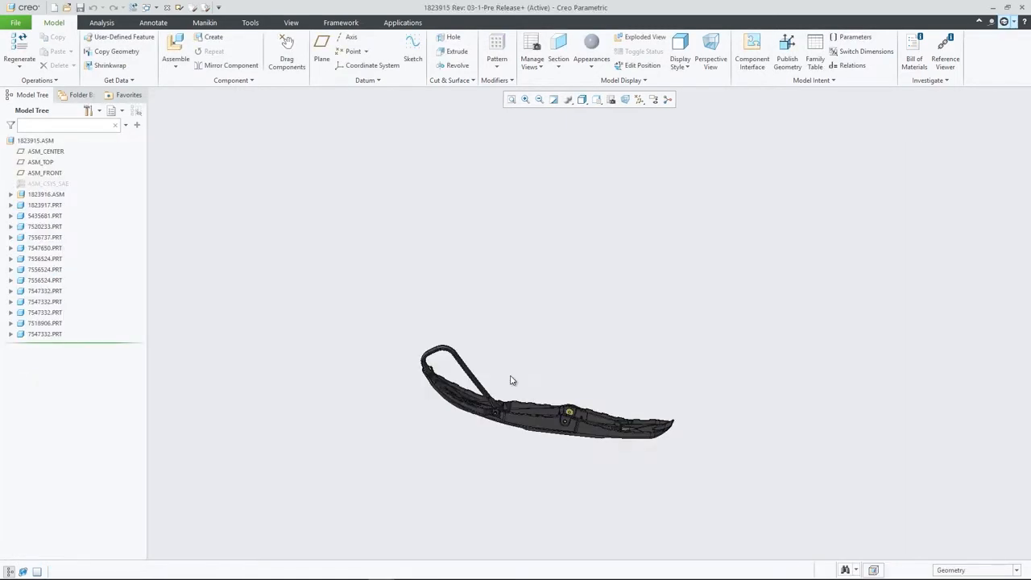
# Add a spatial target plane beneath the ski from the Augmented Reality tools.
pyautogui.click(250, 22)
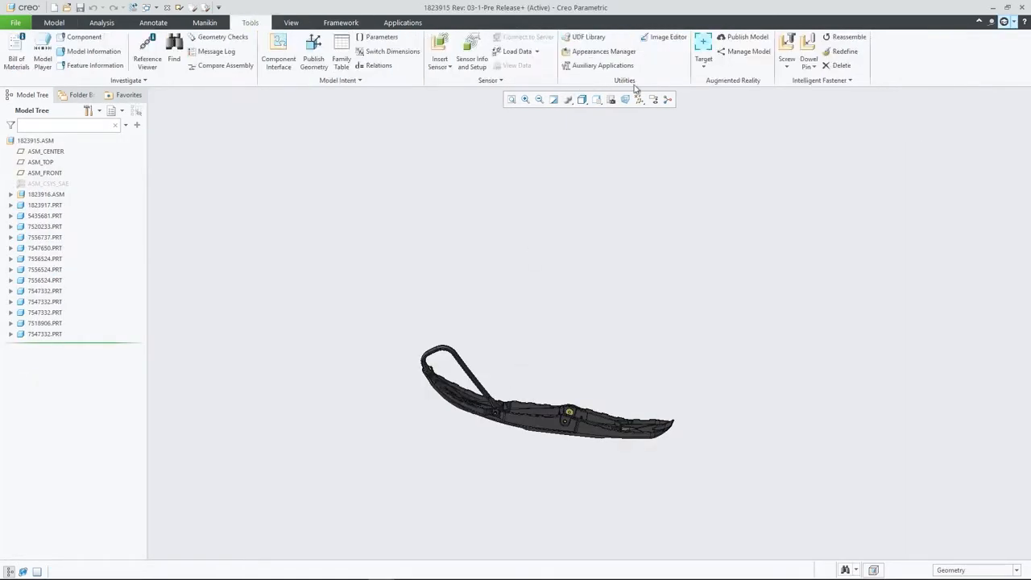
pyautogui.click(704, 44)
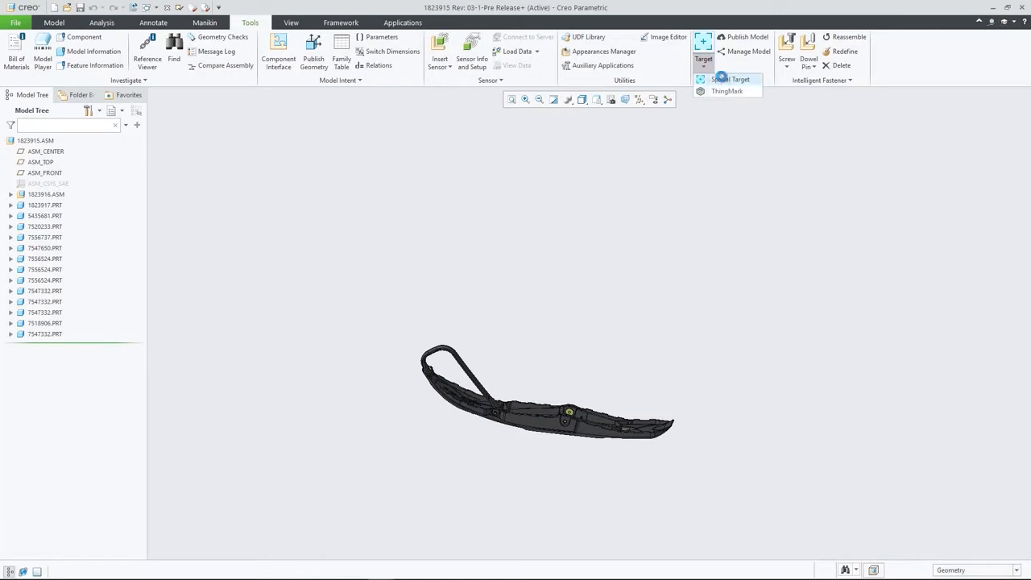
pyautogui.click(731, 79)
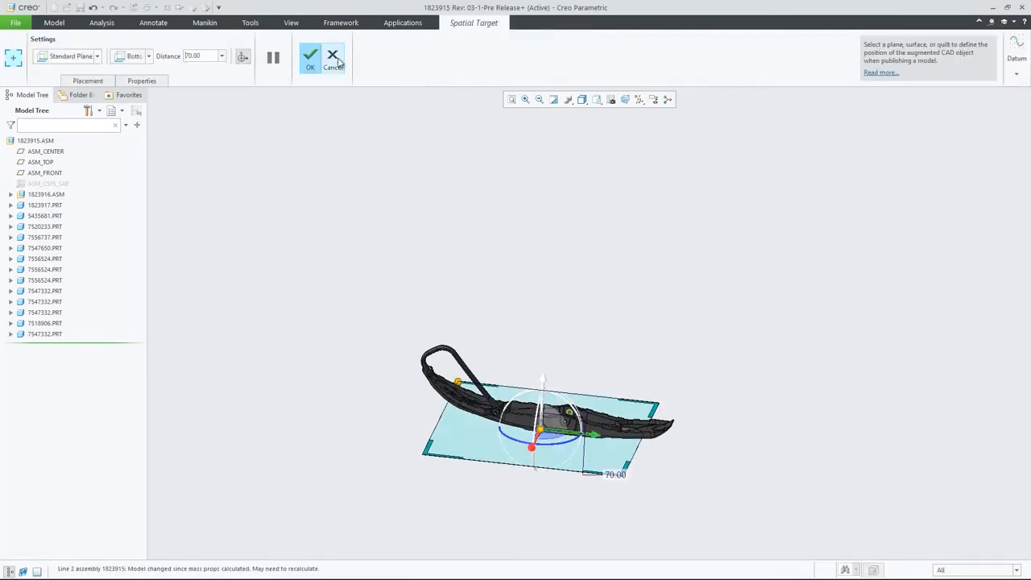
pyautogui.click(311, 57)
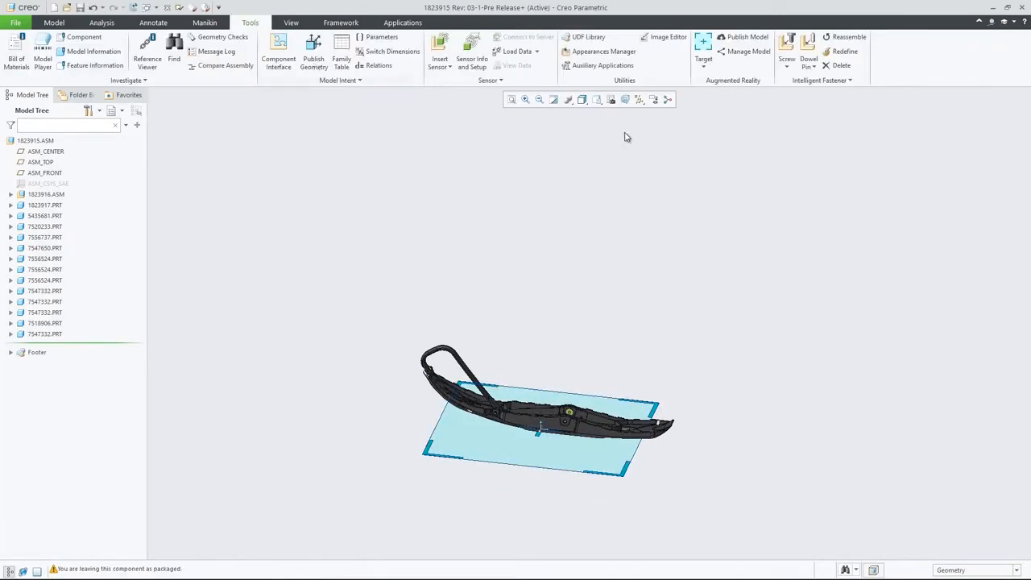
# Publish ski model 1823915 as an AR experience at High quality to Personal.
pyautogui.click(746, 37)
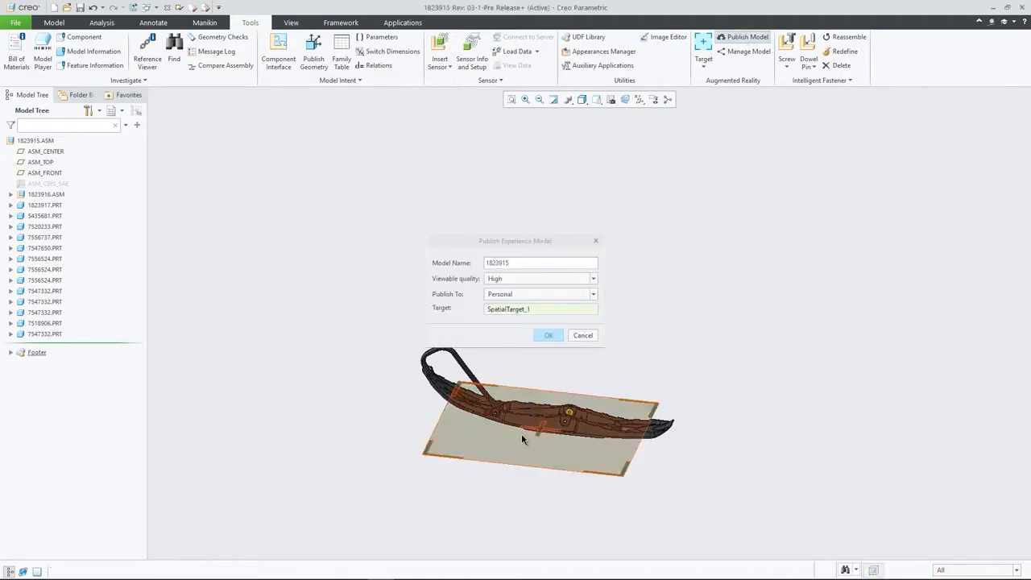
pyautogui.click(549, 336)
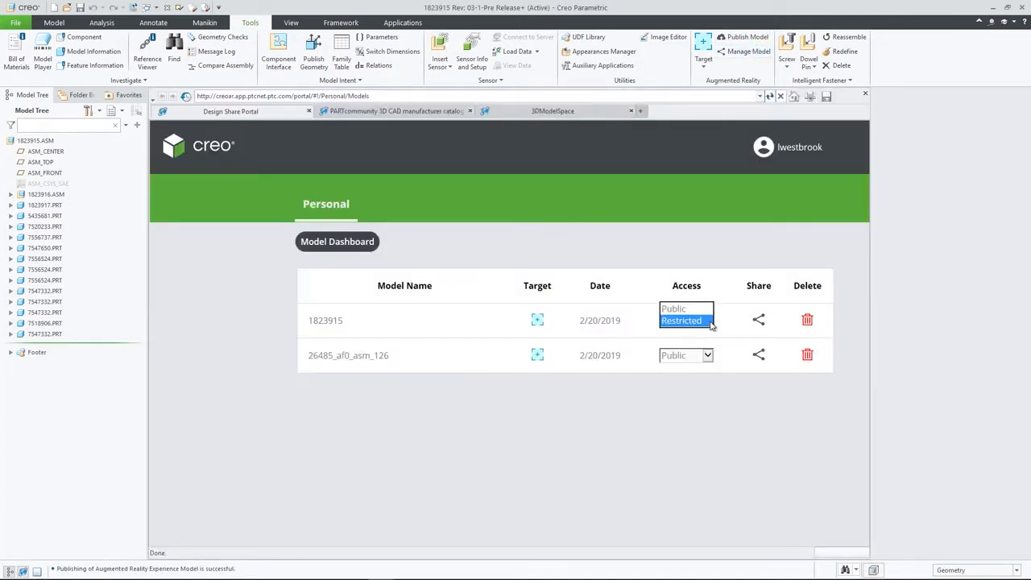
# Change the portal Access setting for model 1823915 to Restricted.
pyautogui.click(673, 309)
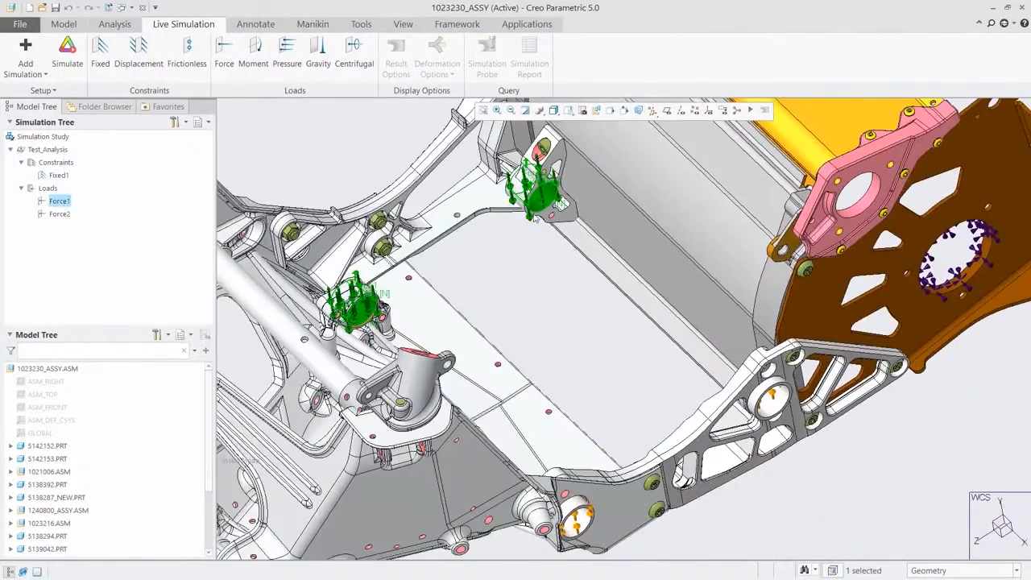
# Add a trajectory rib to part 5138392 and view the regenerated Von Mises stress (~32.6 MPa).
pyautogui.click(60, 213)
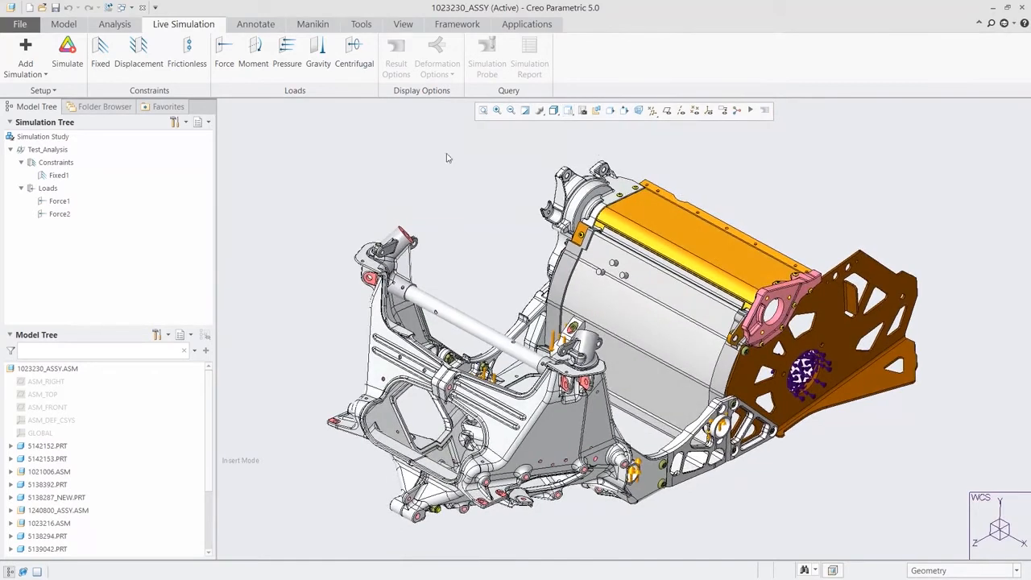
pyautogui.click(67, 54)
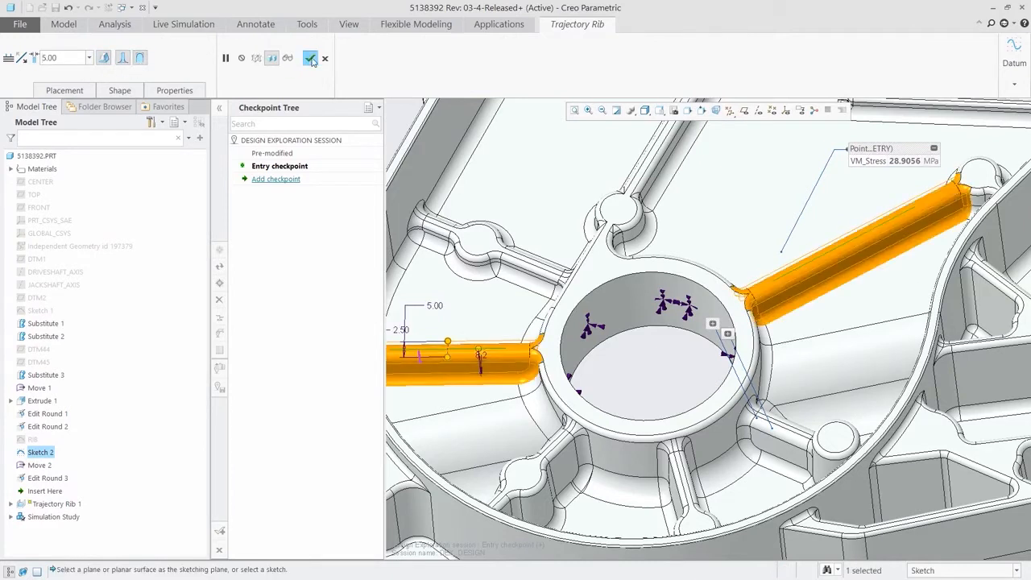
pyautogui.click(311, 57)
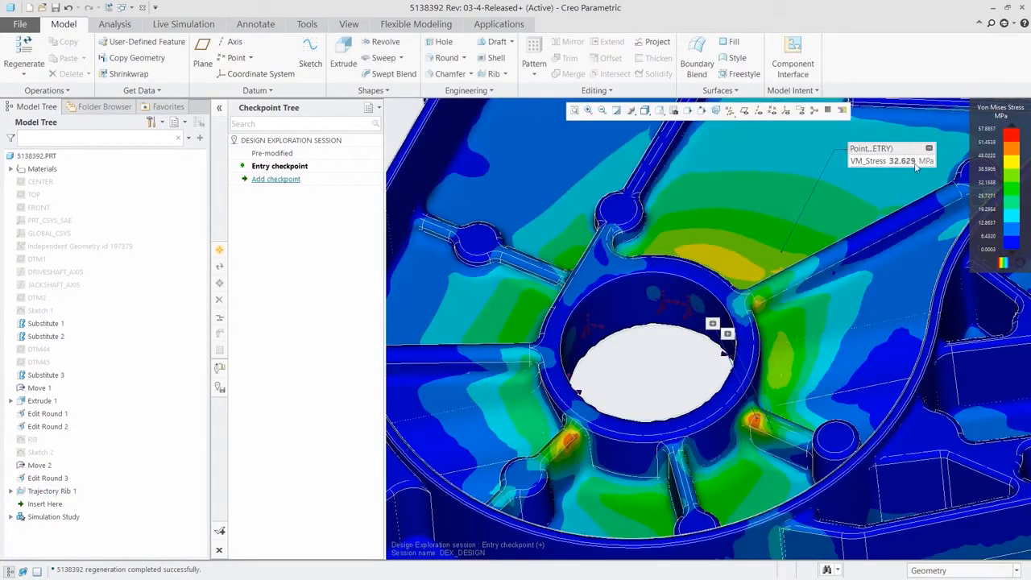